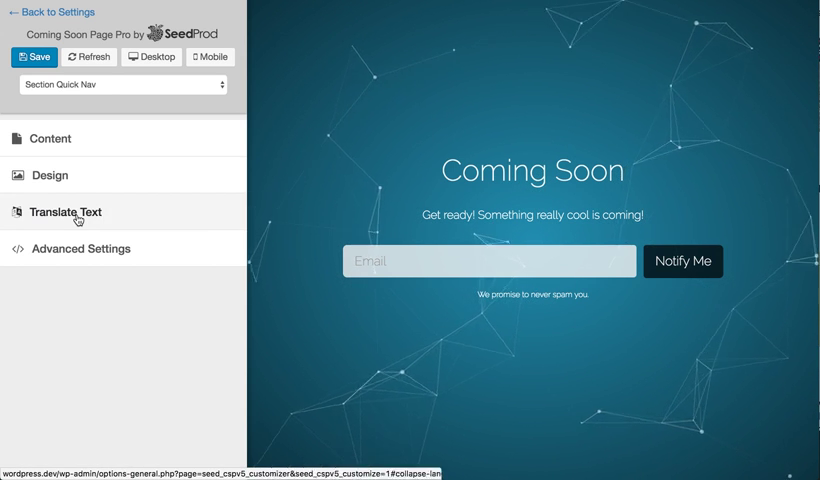
Expand Translate Text and launch the Manage Multiple Languages builder.
left_click(68, 212)
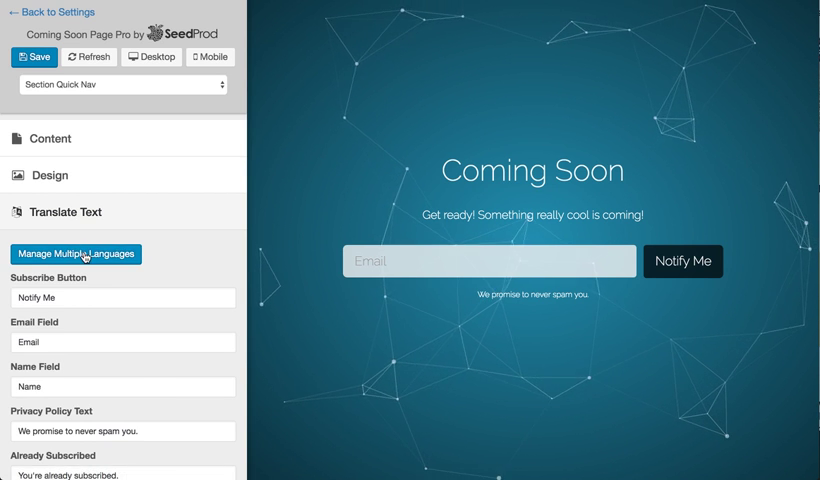
left_click(76, 252)
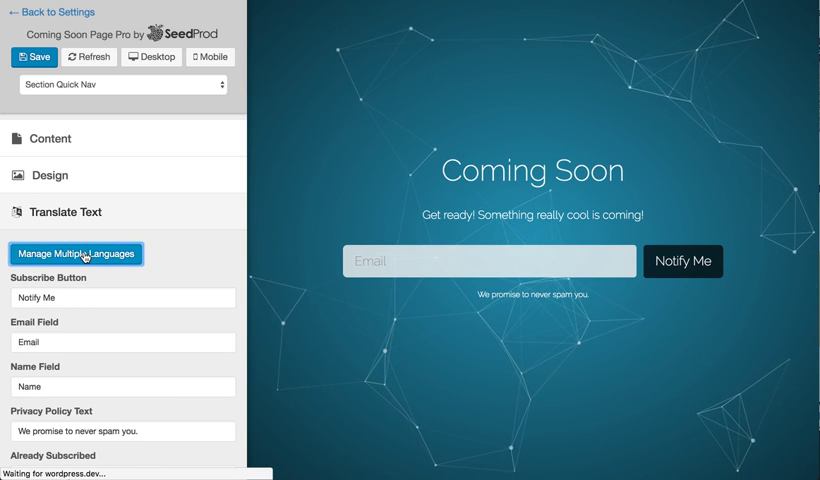
Add a Spanish language row, save all changes, and start editing the Spanish translations.
left_click(76, 252)
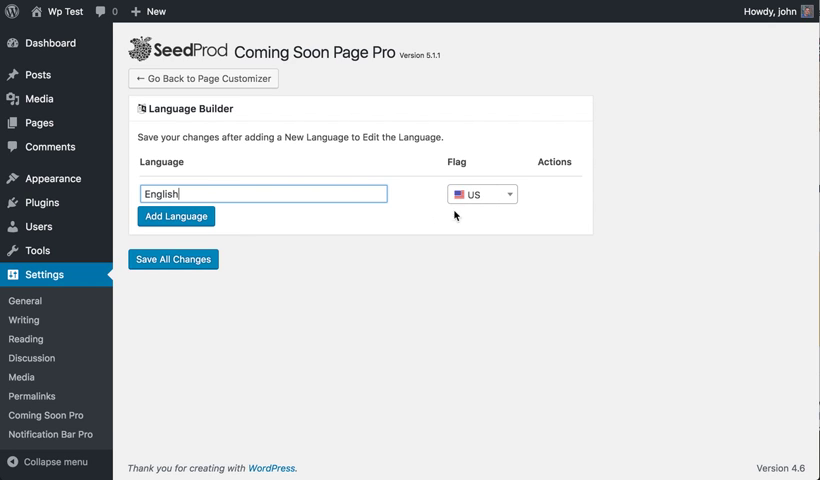
left_click(176, 216)
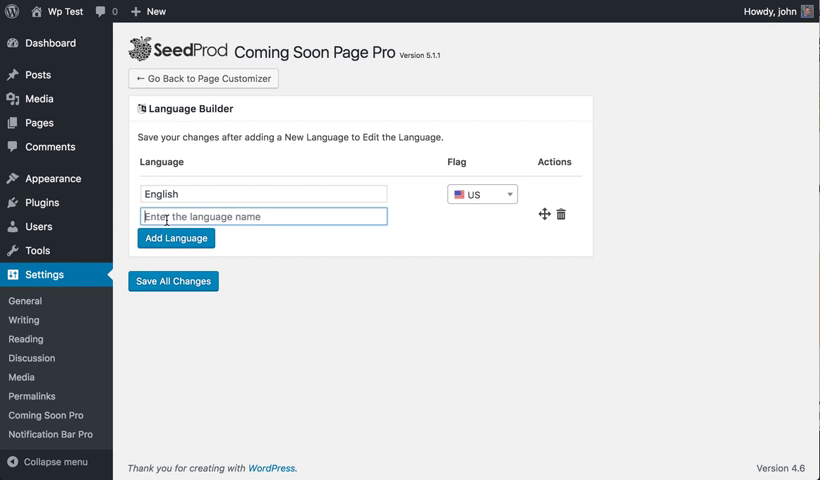
type("Spanish")
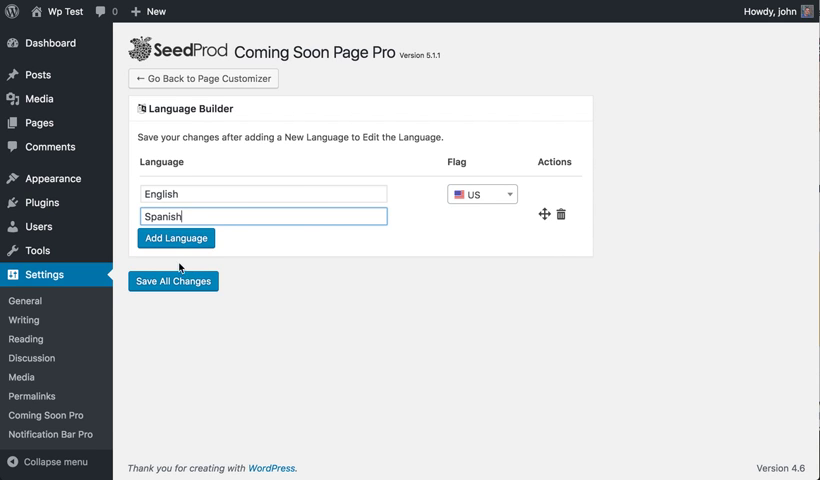
left_click(172, 280)
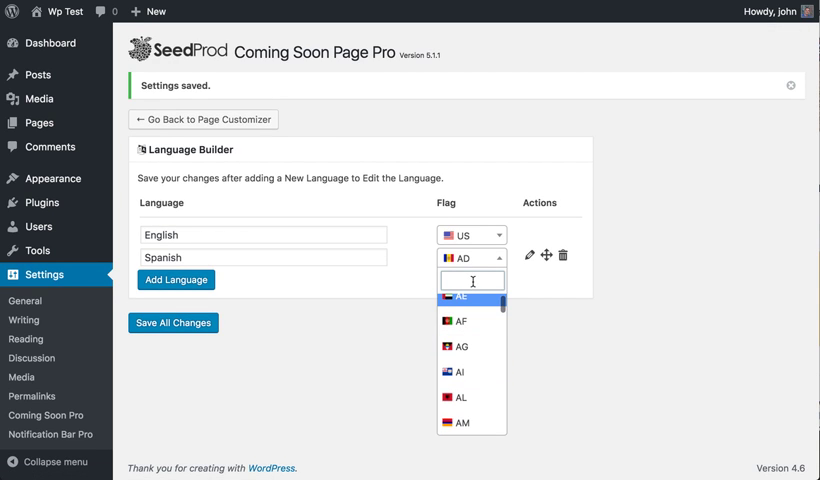
left_click(456, 272)
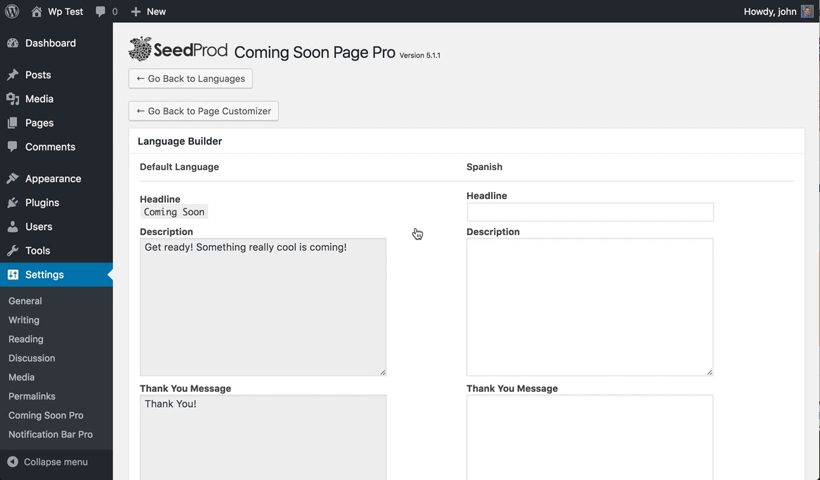
Enter 'Spanish' as the Spanish version's Headline text.
scroll("down", 3)
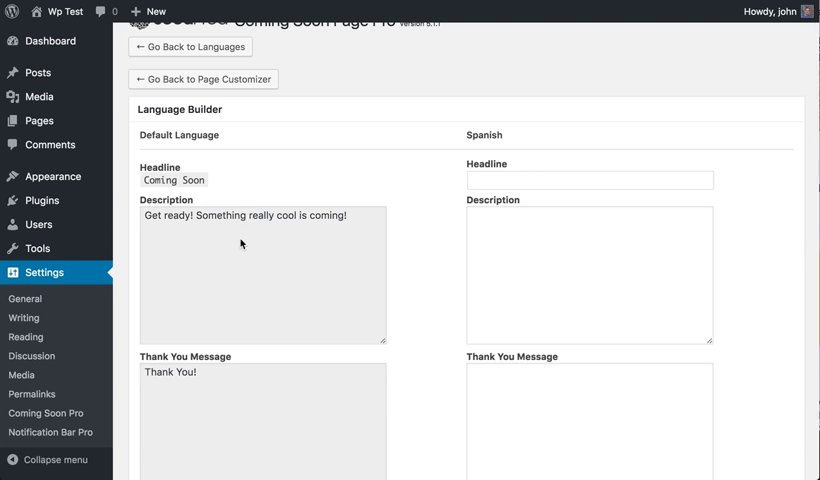
mouse_move(208, 184)
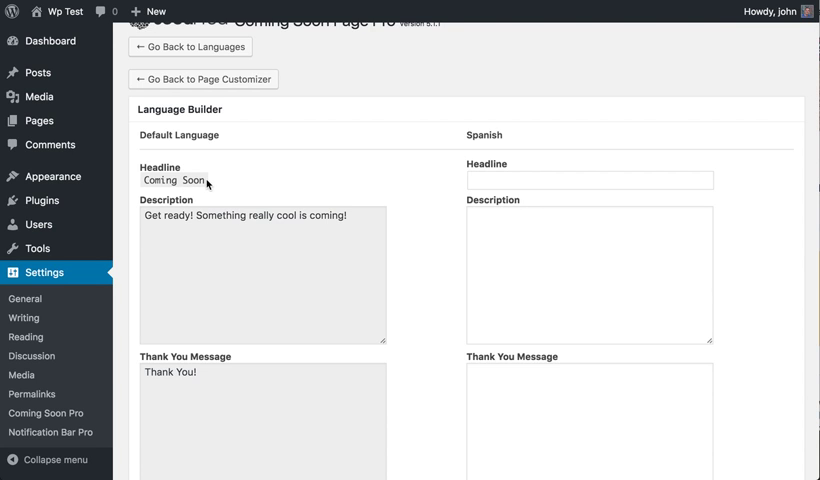
mouse_move(456, 246)
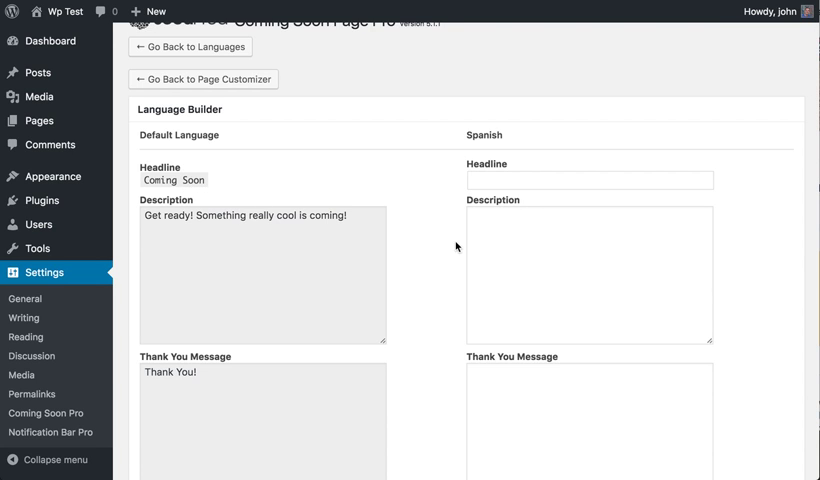
left_click(588, 180)
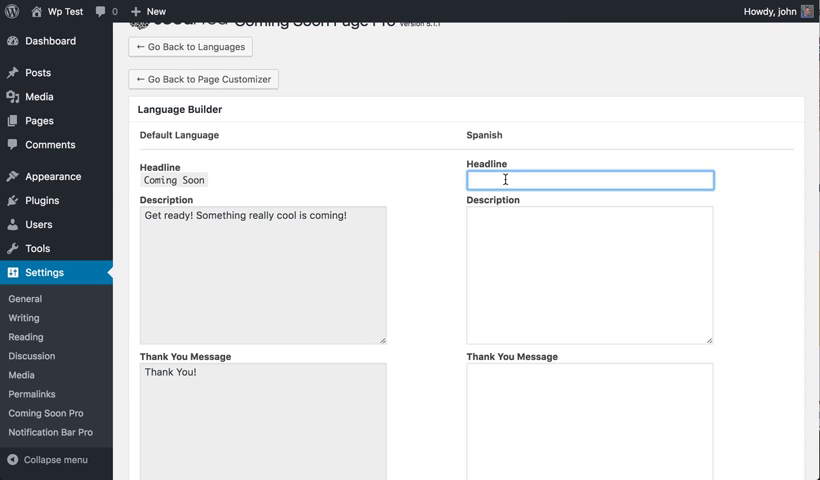
type("Spa")
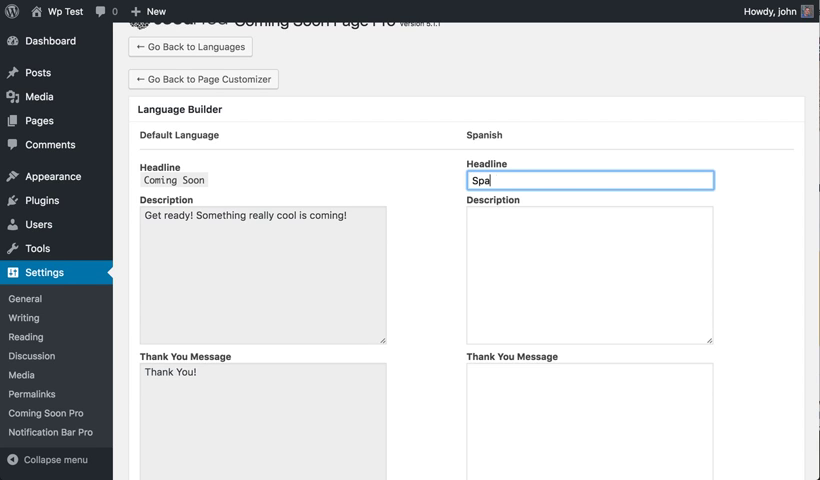
type("nish")
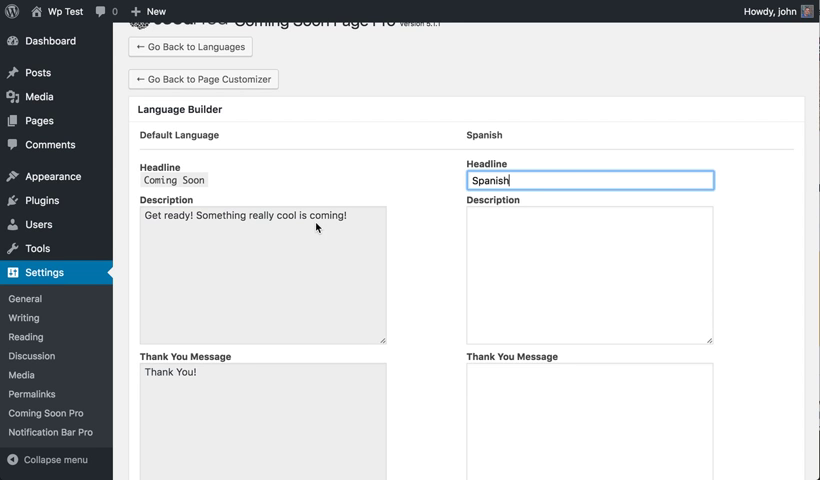
Save the Spanish translation changes and head back to the page customizer.
scroll("down", 3)
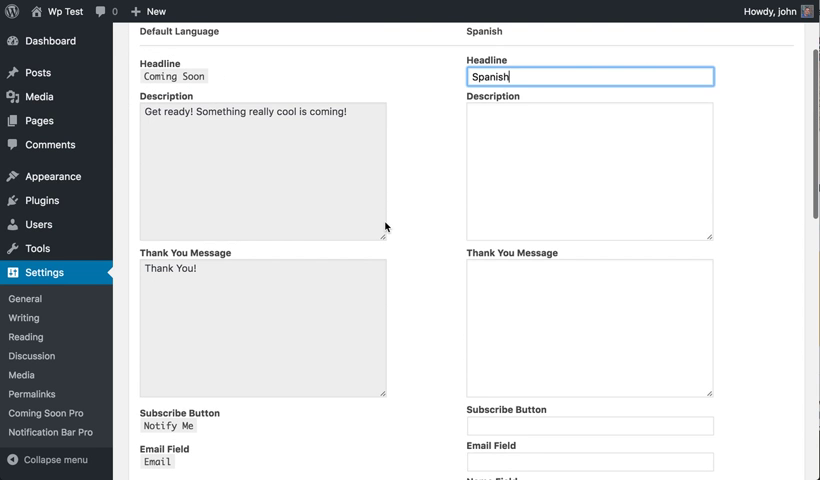
scroll("down", 3)
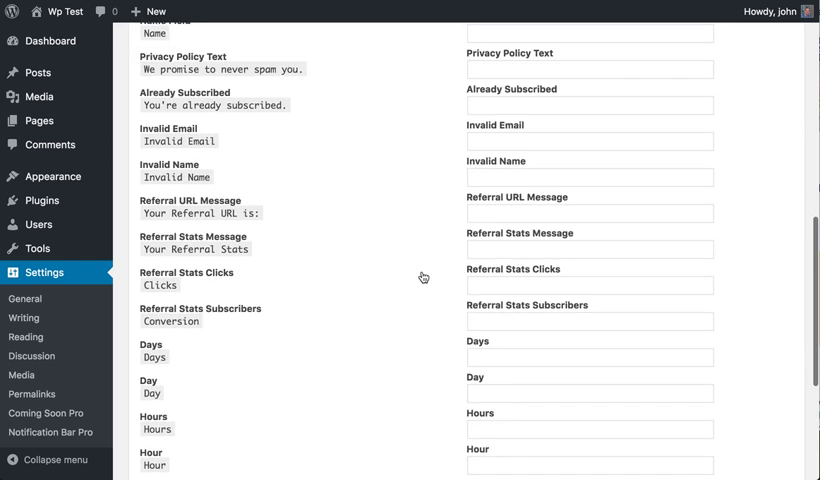
scroll("down", 3)
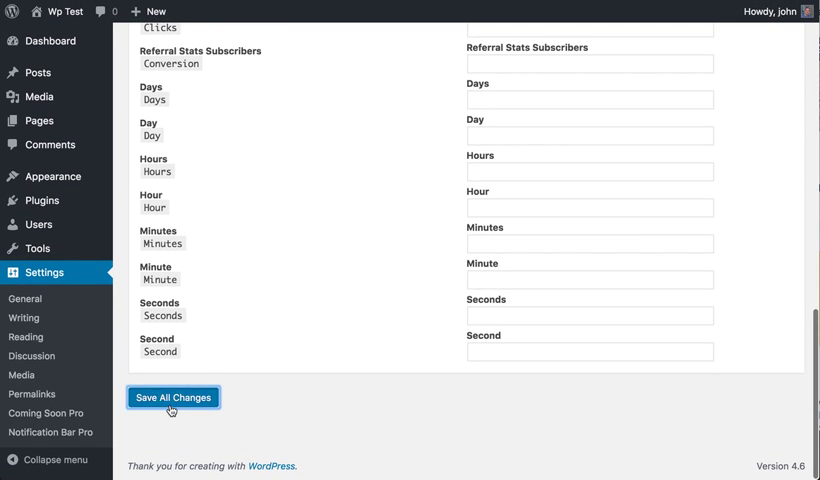
left_click(172, 396)
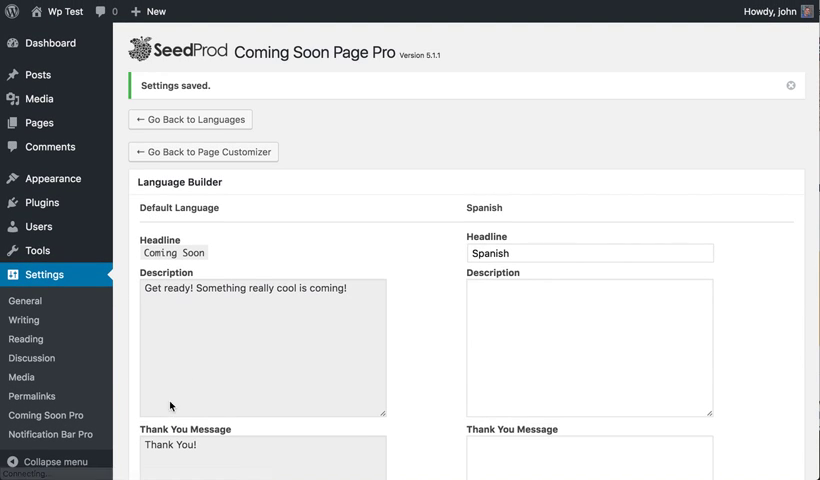
left_click(204, 152)
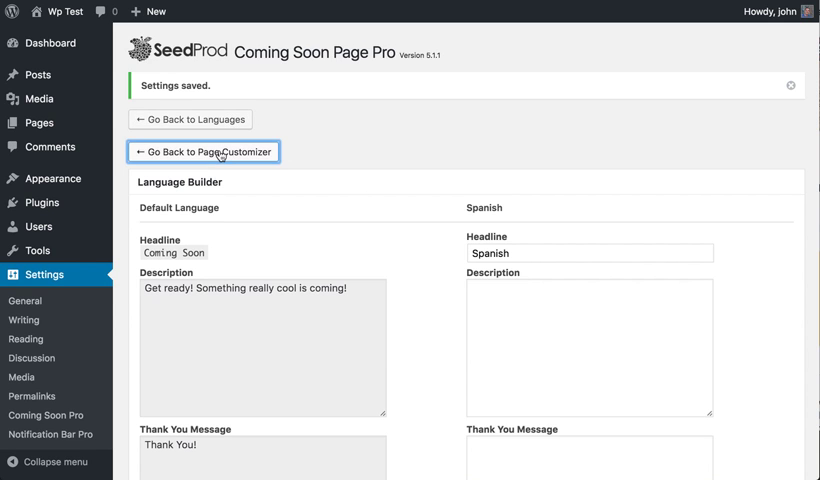
Switch the preview's language dropdown to Spanish so the headline shows 'Spanish'.
left_click(204, 152)
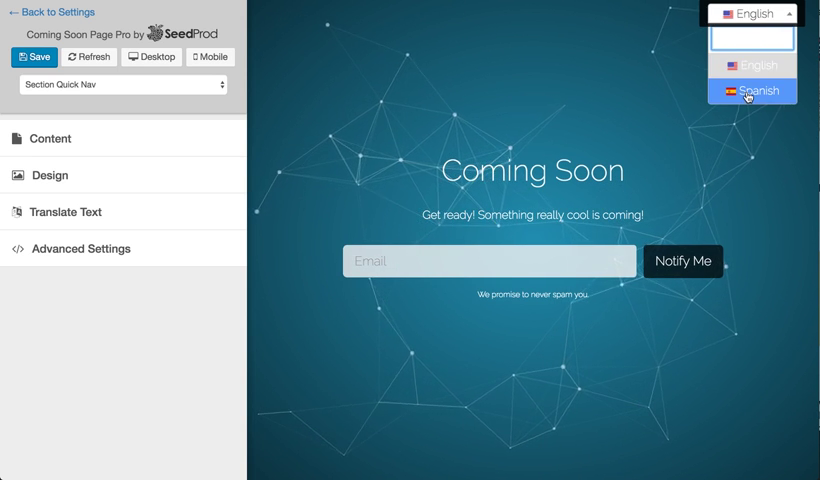
left_click(752, 92)
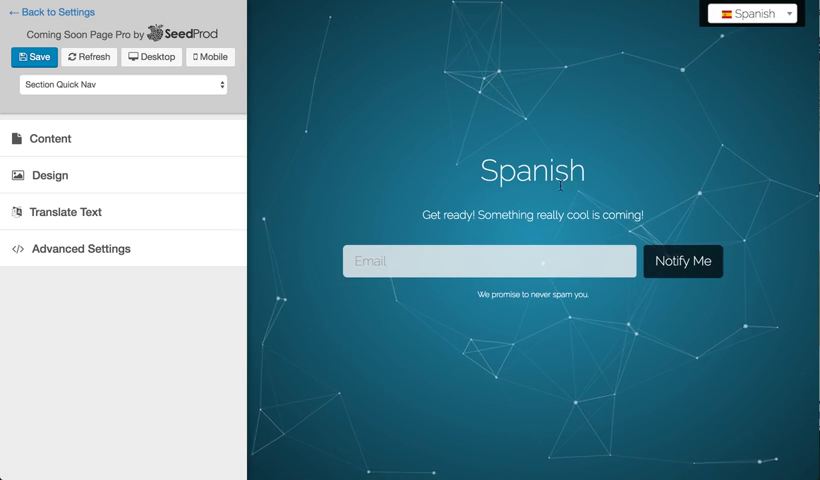
double_click(532, 170)
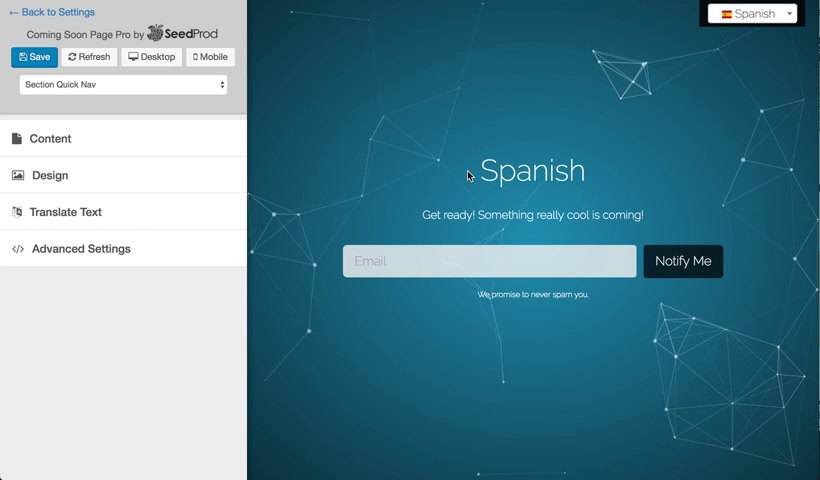
mouse_move(264, 20)
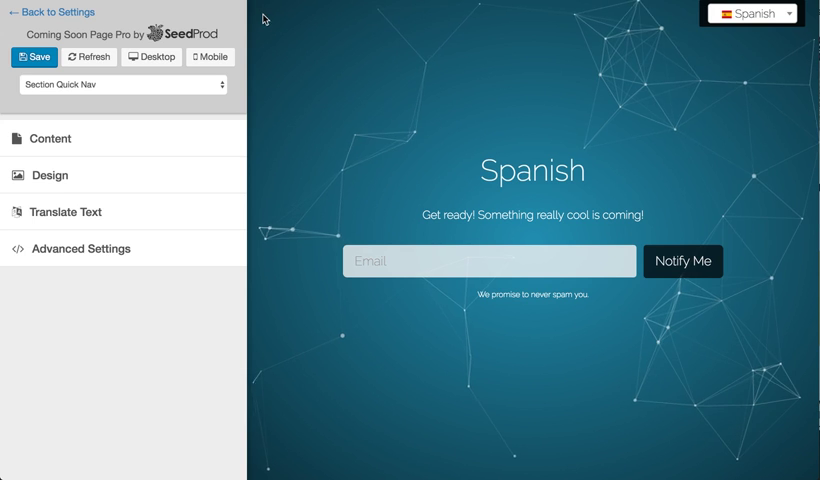